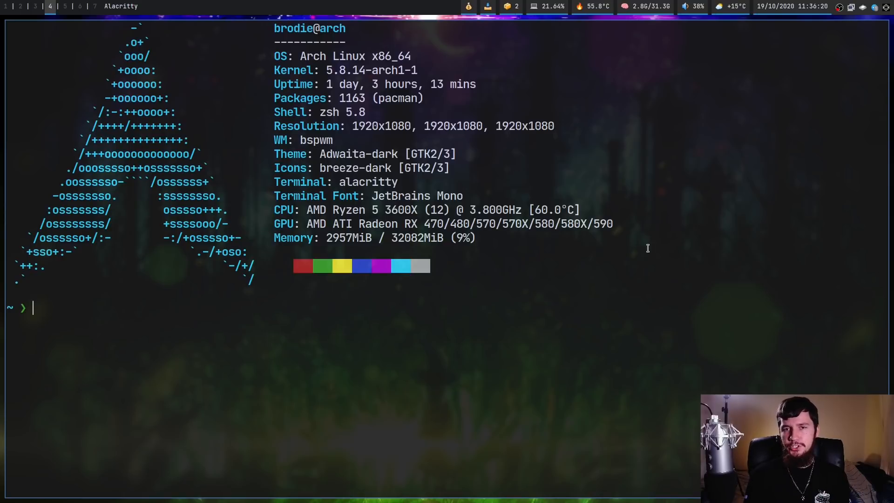
# Clear the Alacritty screen to an empty prompt and begin typing a yad command
pyautogui.write('yad')
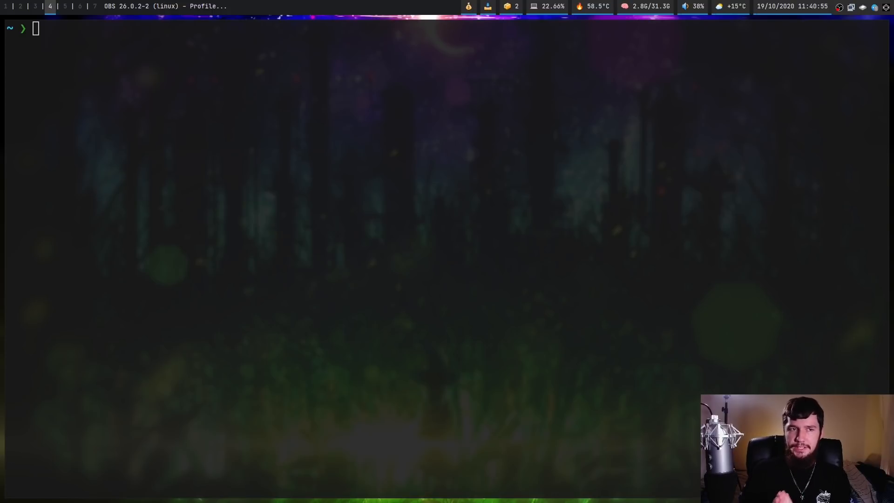
# Run yad --file and choose the GENOMICS SDD PDF on the desktop
pyautogui.write('yad --file')
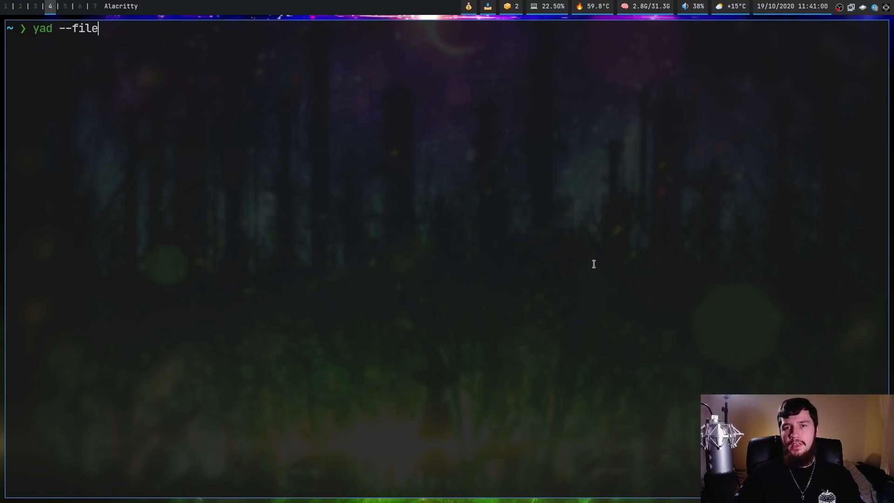
pyautogui.press('Return')
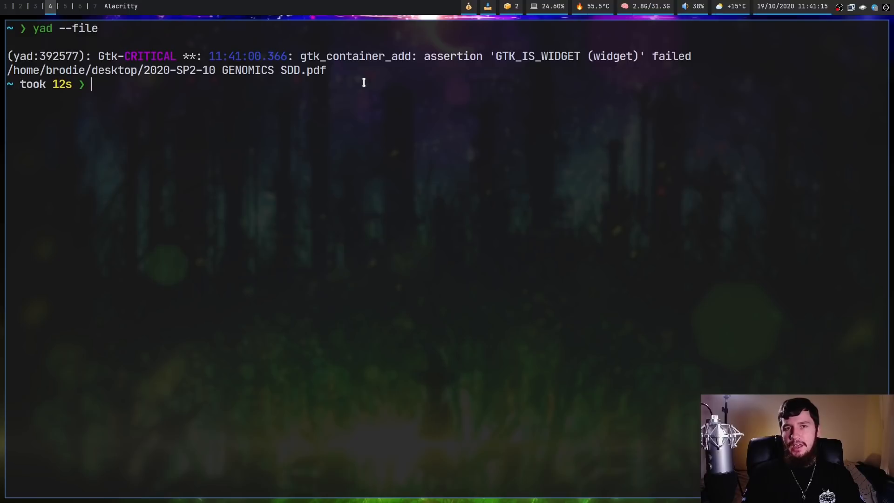
# Run yad --color, pick the vivid blue #1700FD and adjust its alpha slider
pyautogui.write('yad --color')
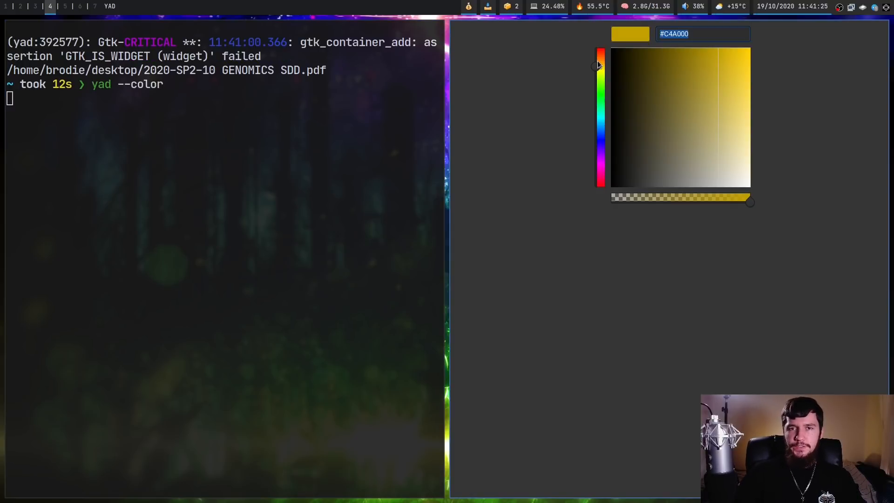
pyautogui.click(599, 128)
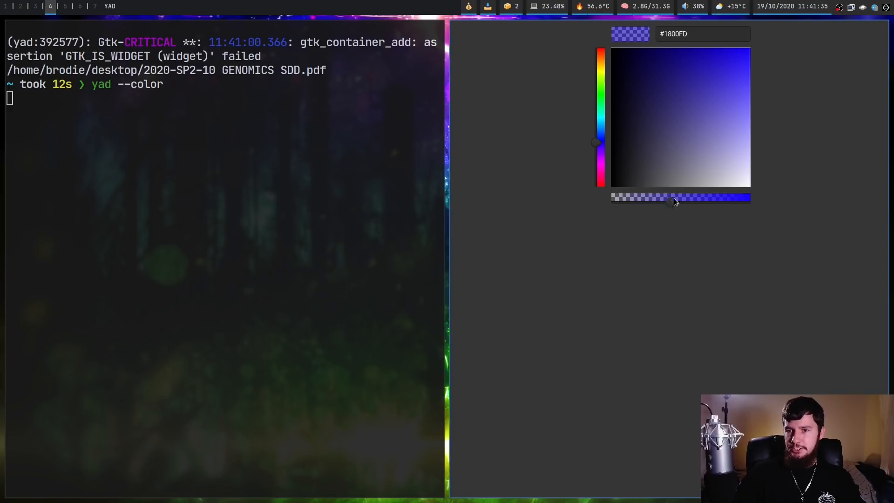
pyautogui.moveTo(673, 198); pyautogui.dragTo(750, 201)
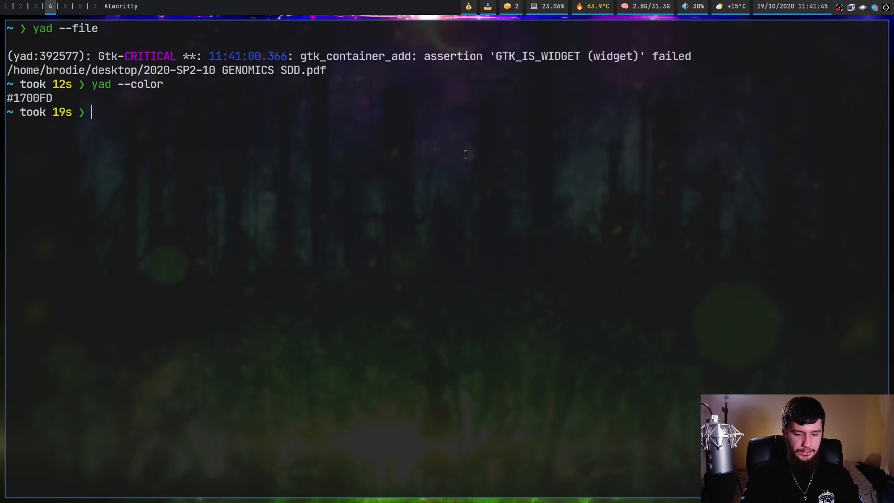
# Pick 25 December 2022 in yad --calendar, then run yad --notification
pyautogui.write('yad --calendar')
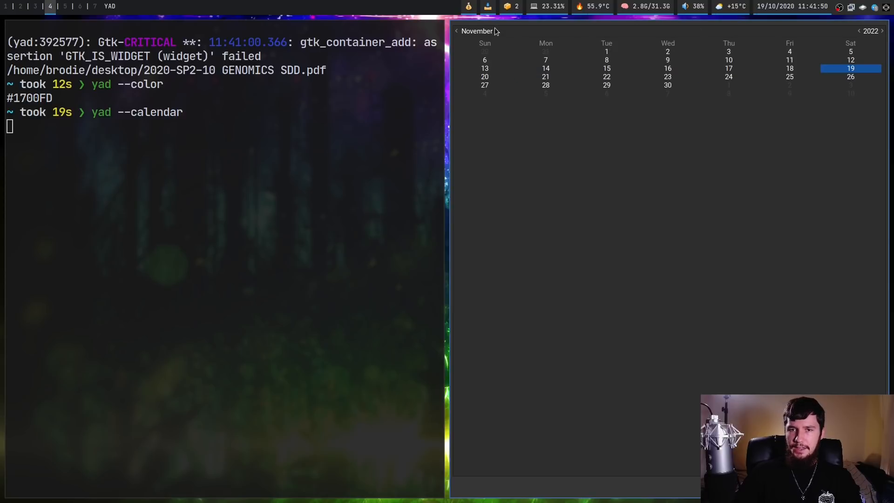
pyautogui.click(495, 31)
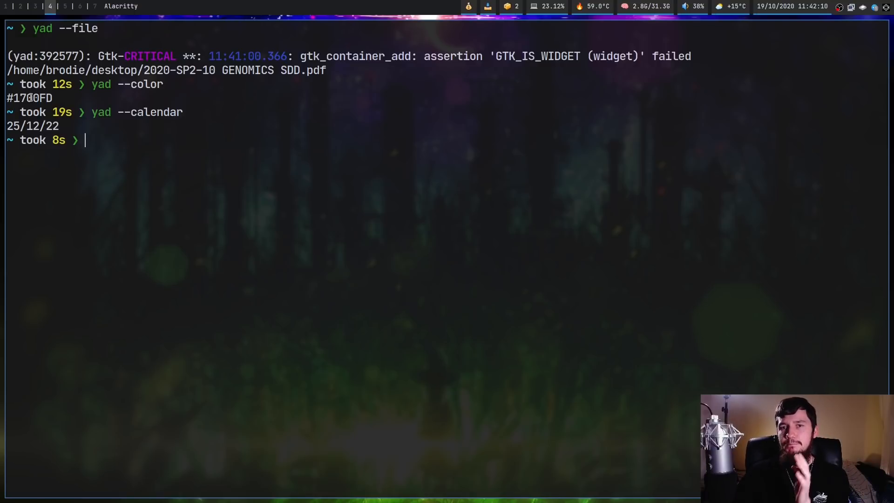
pyautogui.moveTo(558, 299)
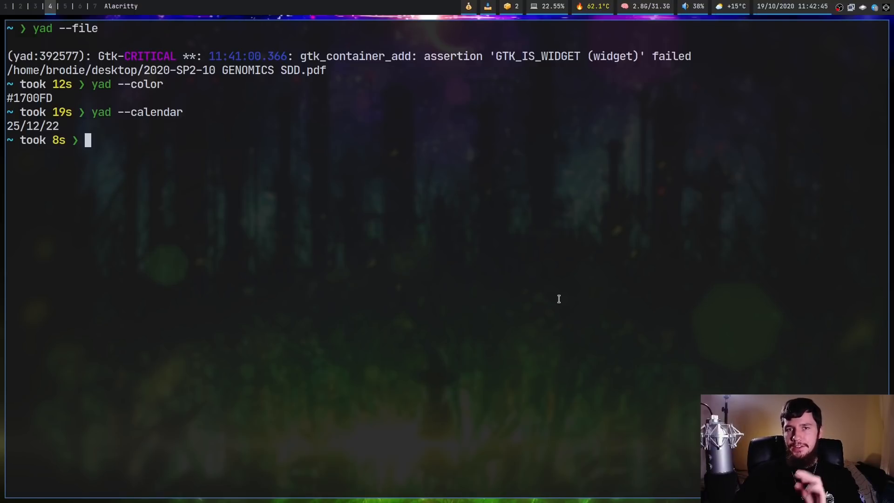
pyautogui.write('yad --')
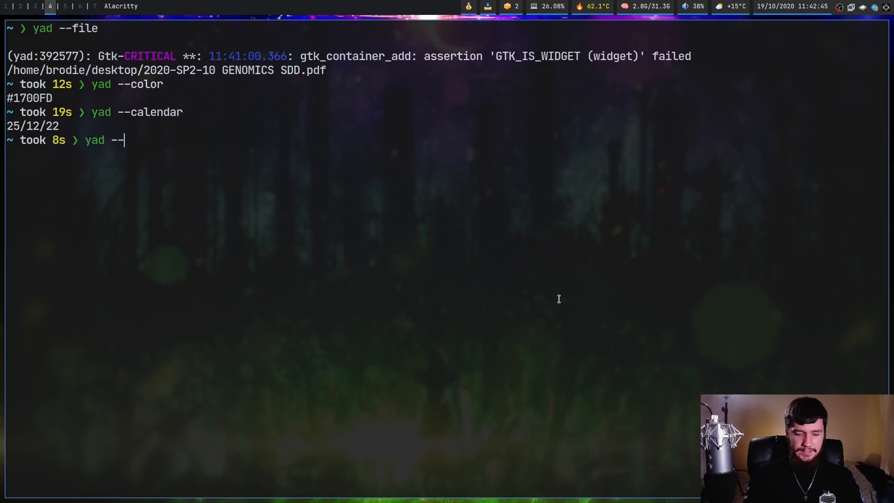
pyautogui.write('notification')
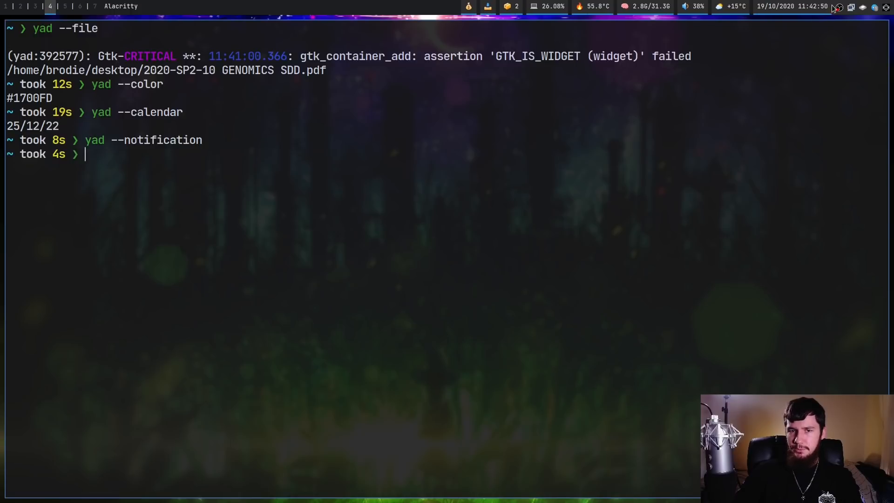
pyautogui.moveTo(451, 163)
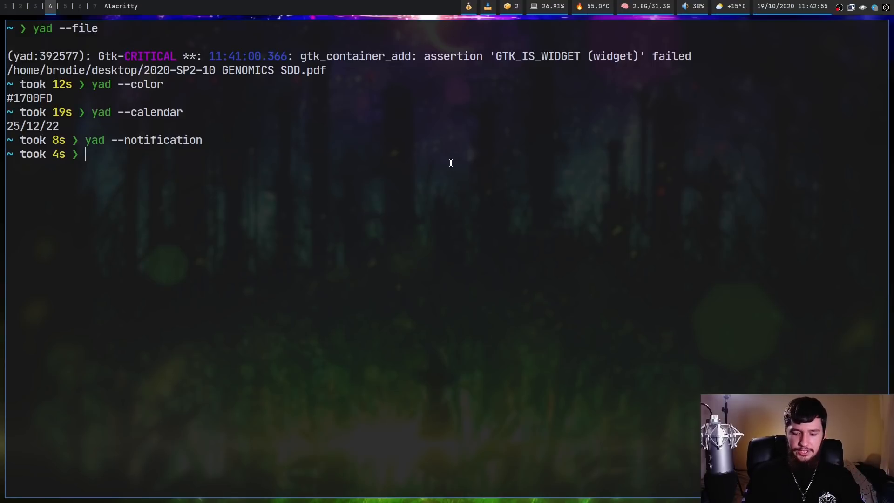
pyautogui.write('man yad')
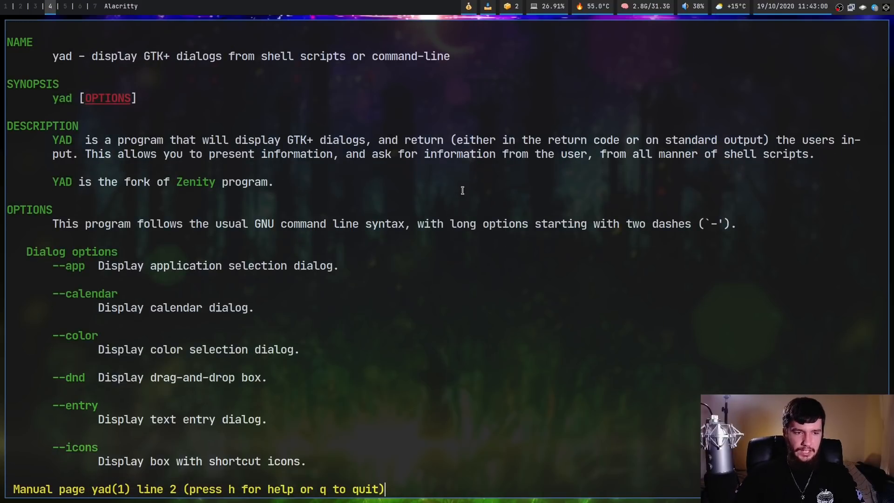
pyautogui.scroll(-3)
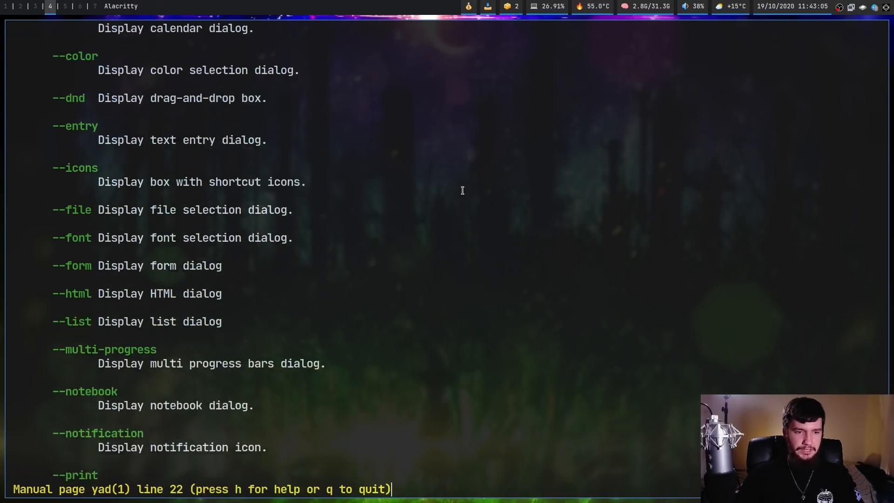
pyautogui.scroll(-3)
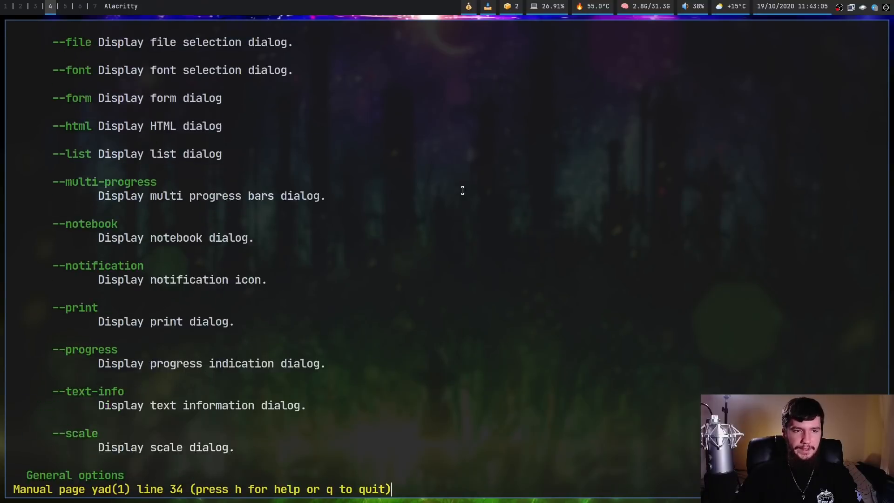
pyautogui.scroll(3)
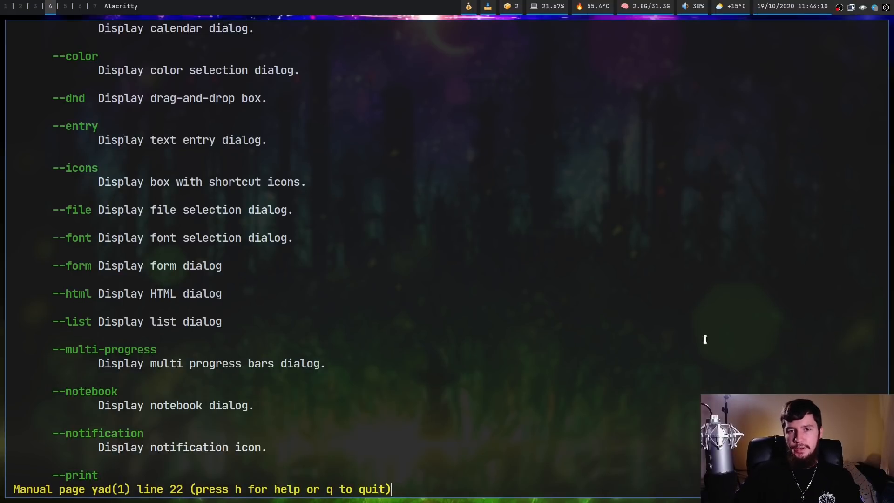
pyautogui.press('q')
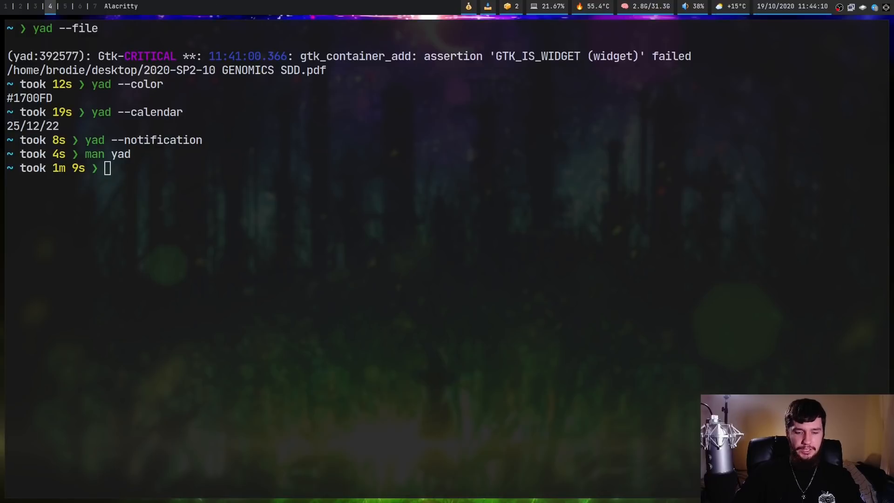
pyautogui.moveTo(568, 210)
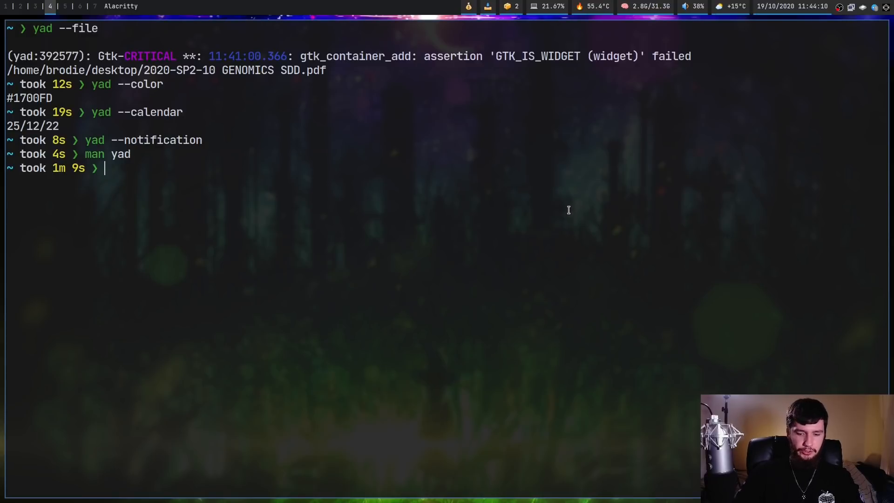
# Launch the 'Select a file to remove' 800x500 file dialog, then relaunch it 500 pixels down
pyautogui.write('yad --title="Select a file to remove" --file --geometry=800x500+100+100')
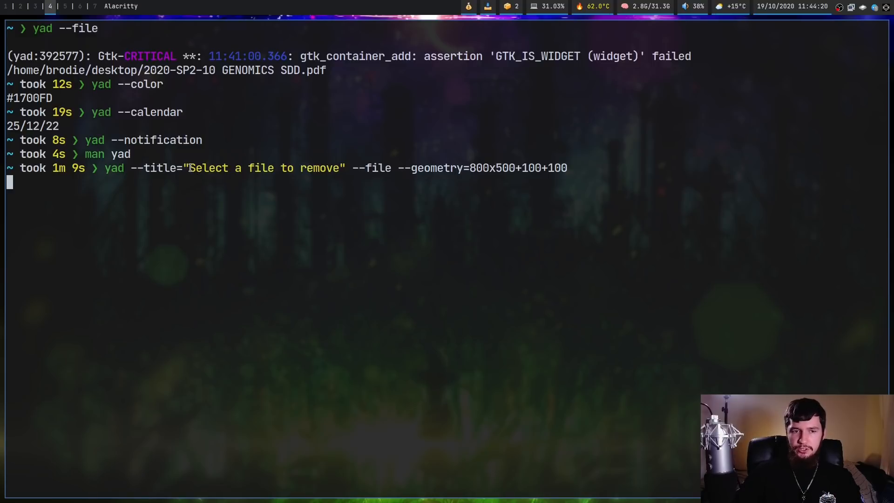
pyautogui.moveTo(190, 167); pyautogui.dragTo(291, 168)
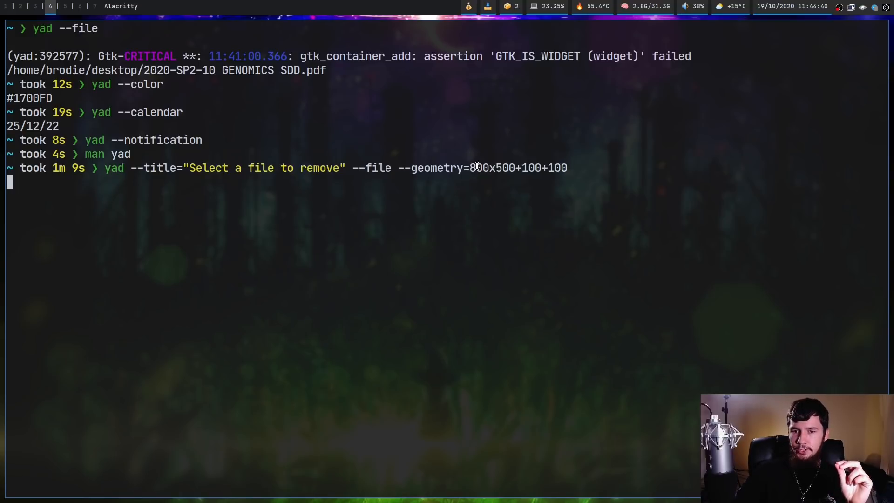
pyautogui.doubleClick(478, 168)
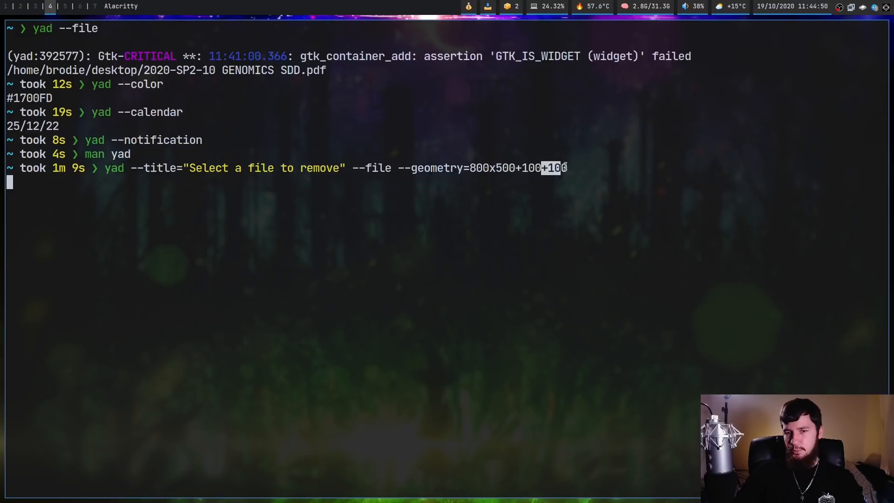
pyautogui.write('+100')
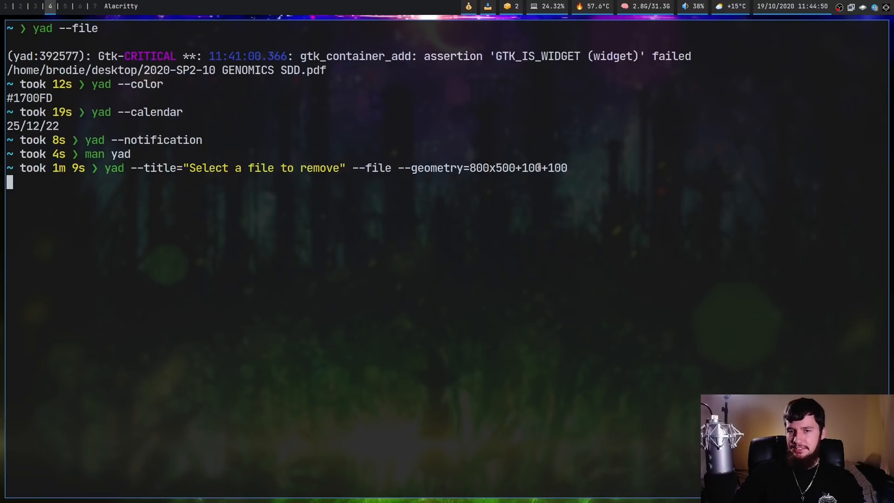
pyautogui.press('Return')
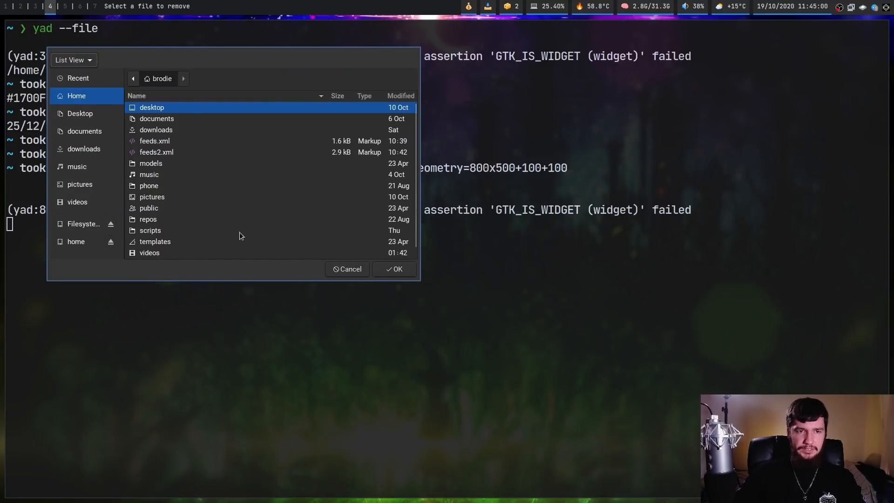
pyautogui.moveTo(297, 148)
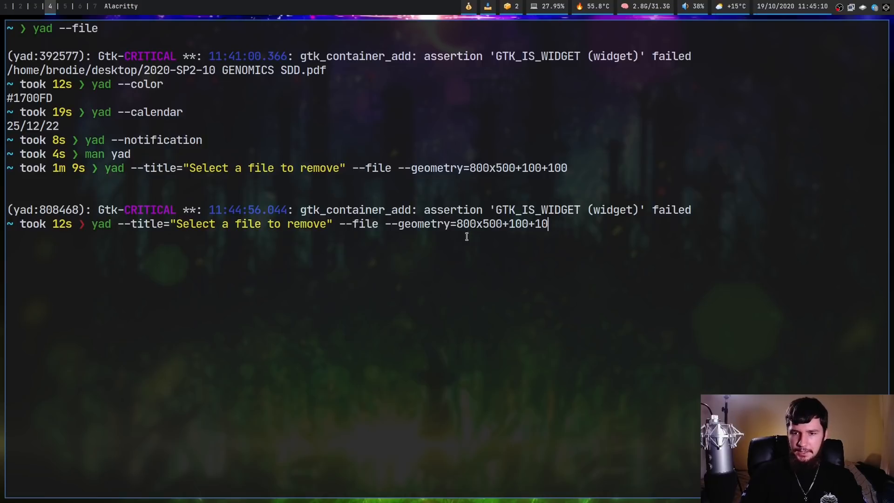
pyautogui.press('BackSpace')
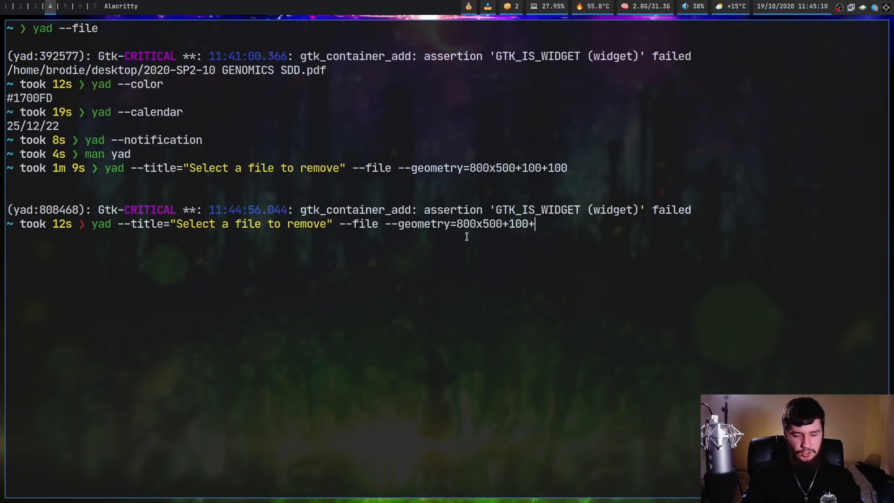
pyautogui.write('500')
pyautogui.press('Return')
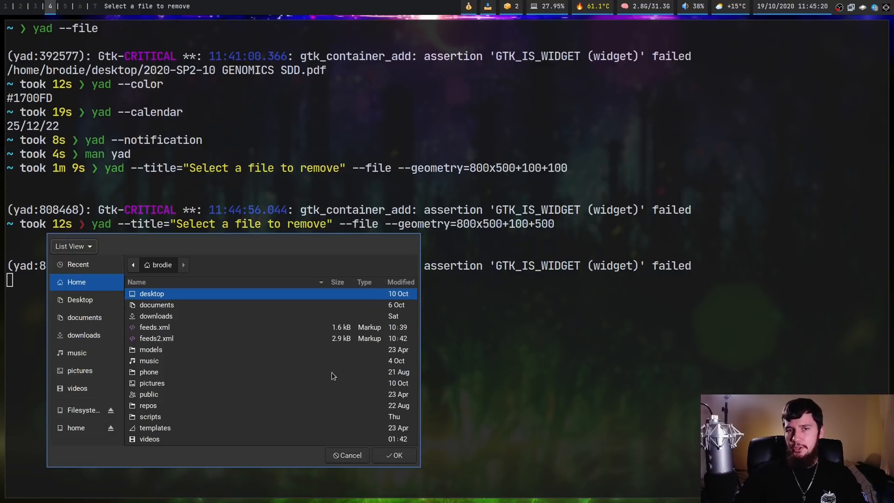
# Dismiss the file chooser and type test text into the Select Host flood-ping entry
pyautogui.click(348, 455)
pyautogui.write('yad --title "Select Host" --entry --text "Select the host you would like to flood-ping"')
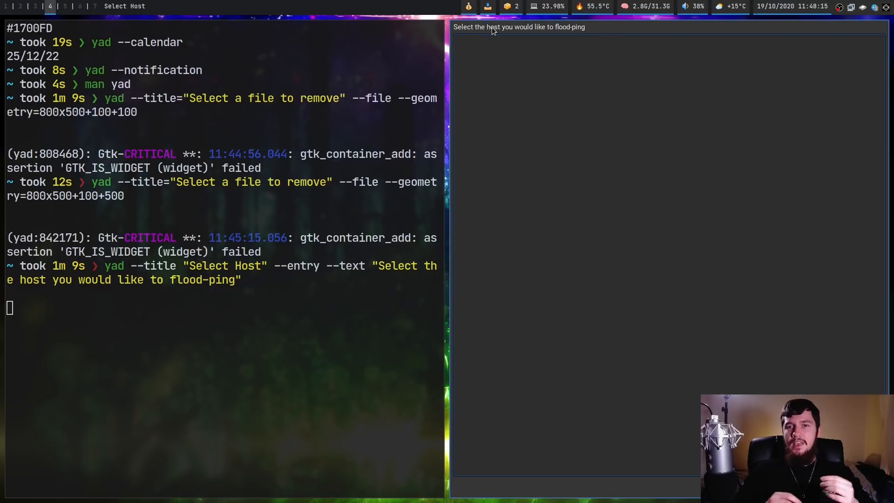
pyautogui.click(457, 254)
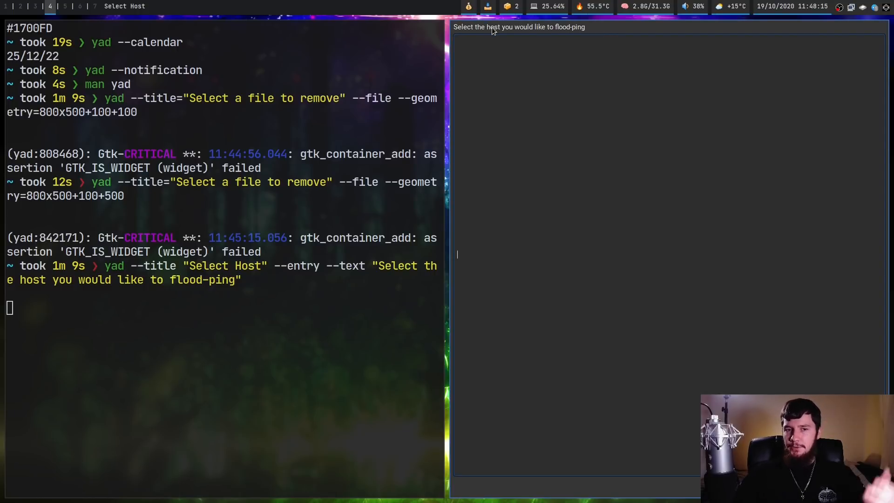
pyautogui.write('hsjdfg')
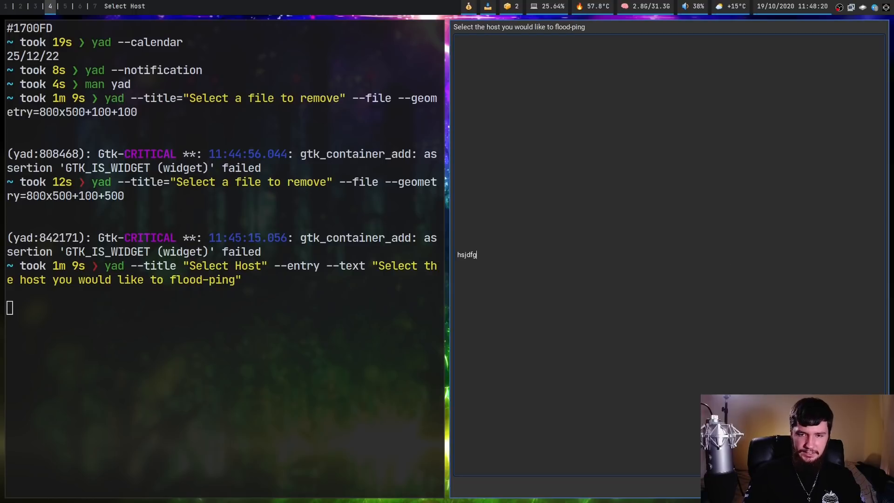
pyautogui.write('jsdfvghsdvf')
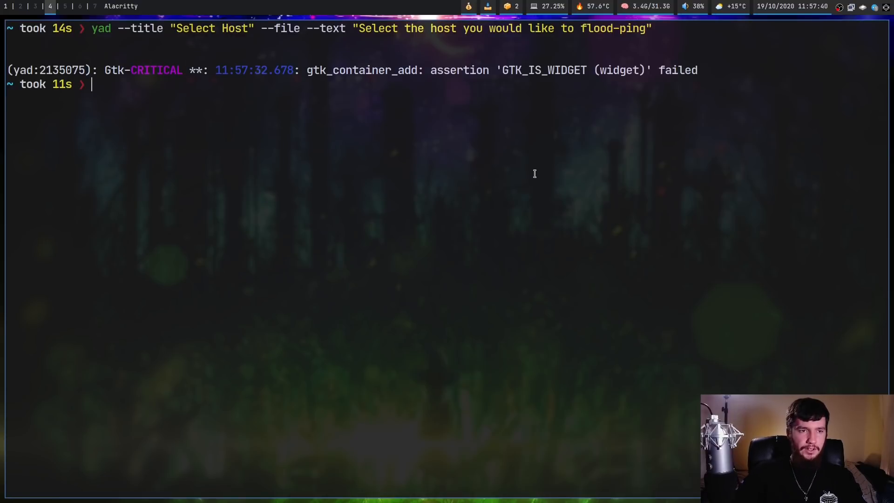
# Type the yad 'Alert' command with dialog-question image and yad-yes/yad-no buttons
pyautogui.write('yad --image "dialog-question" --title "Alert" --button=yad-yes:0 --button=yad-no:1 --text "Microsoft Windows has been found! Would you like to remove it?"')
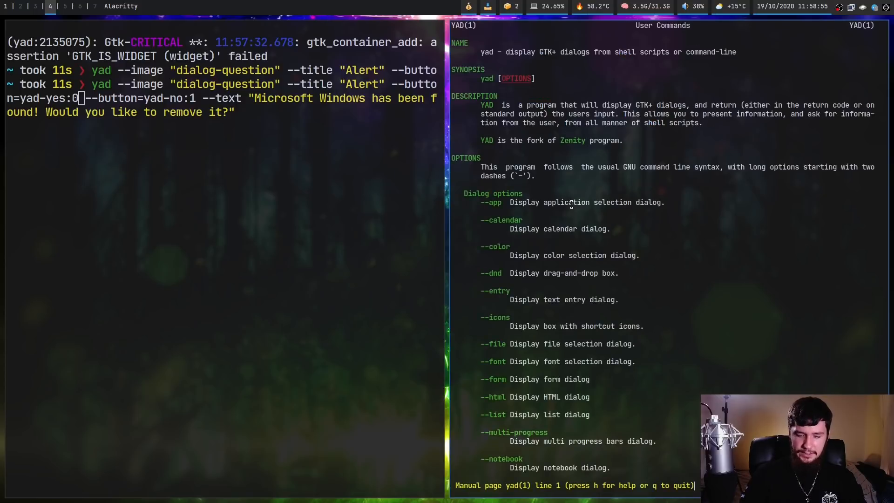
# Run the Alert command and answer its remove-Microsoft-Windows question
pyautogui.write('/yad-y')
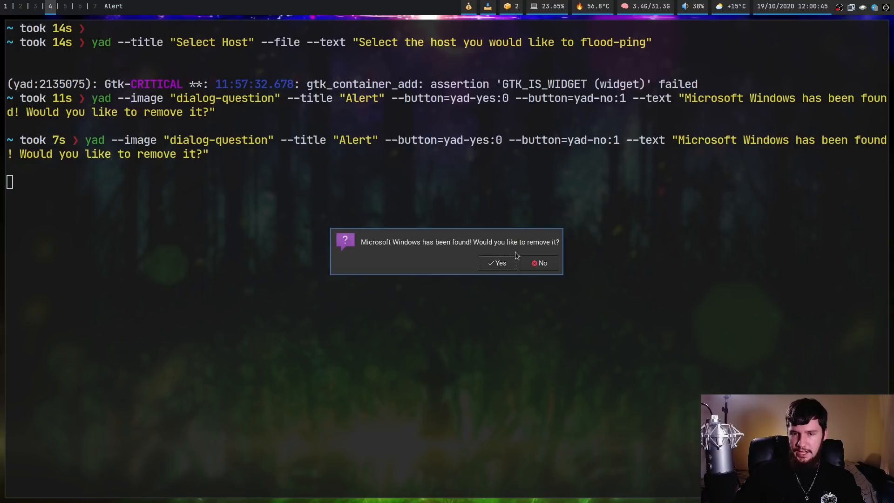
pyautogui.click(497, 263)
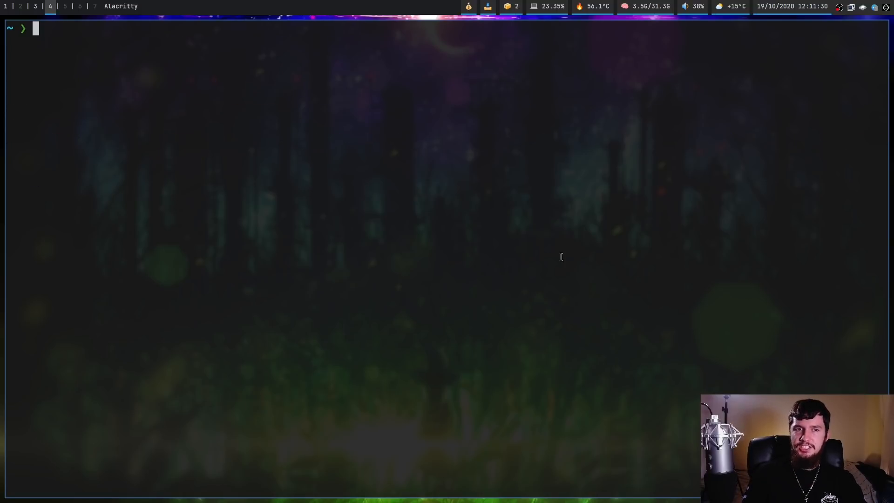
# Launch a yad Buy/Item checklist with Apples and Oranges ticked, Pears and Toothpaste unticked
pyautogui.write('yad --list --checklist --column "Buy" --column "Item" TRUE Apples TRUE Oranges FALSE Pears FALSE Toothpaste')
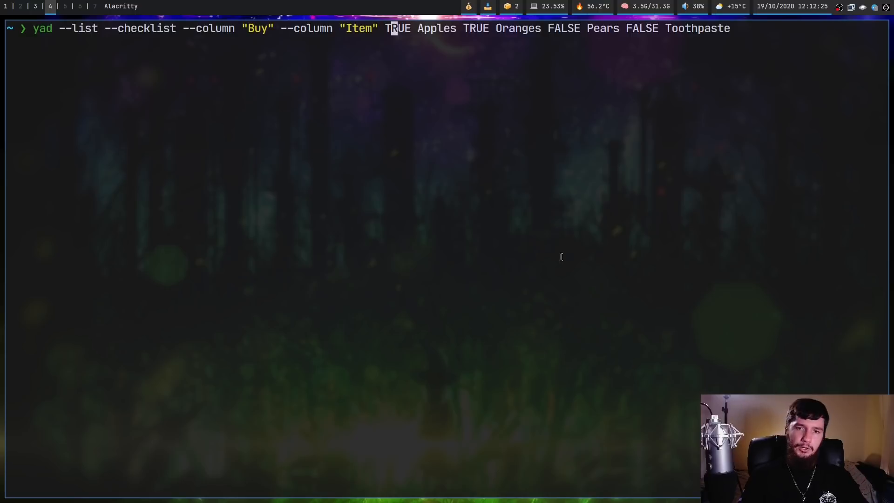
pyautogui.press('Return')
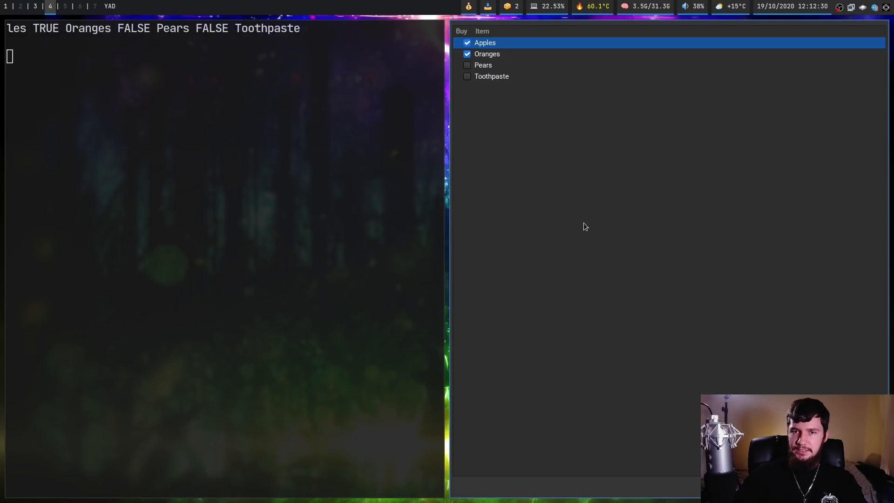
pyautogui.moveTo(521, 54)
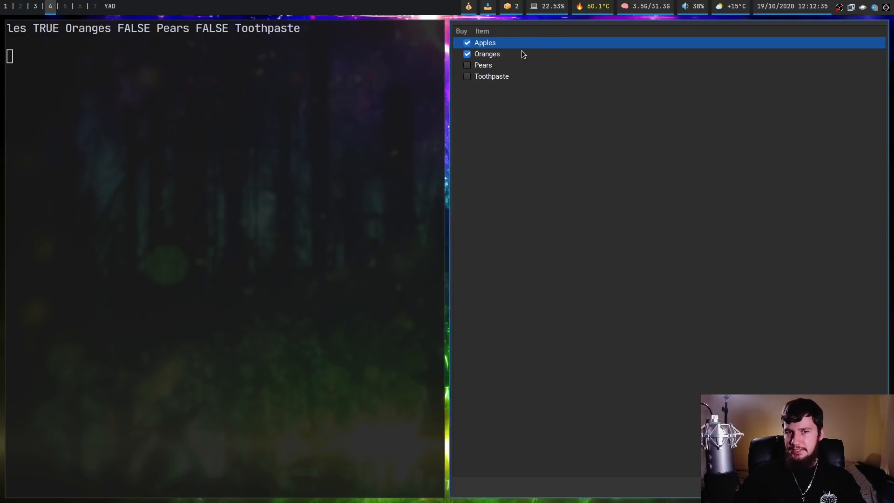
pyautogui.moveTo(536, 102)
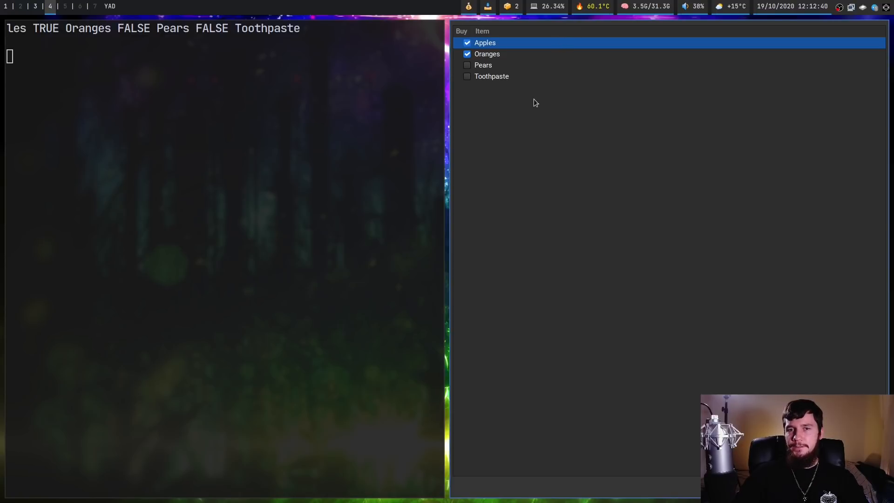
pyautogui.moveTo(511, 30)
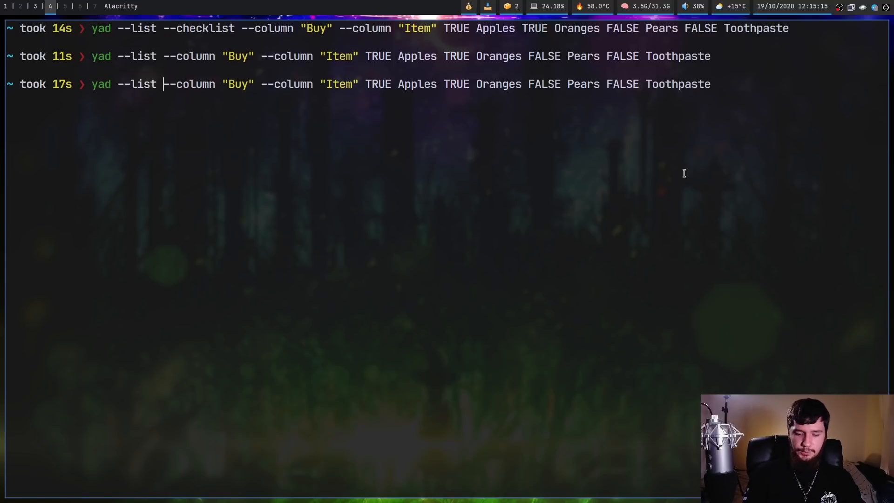
# Add --radiolist to the shopping list command, run it, and click in the dialog
pyautogui.write('-r')
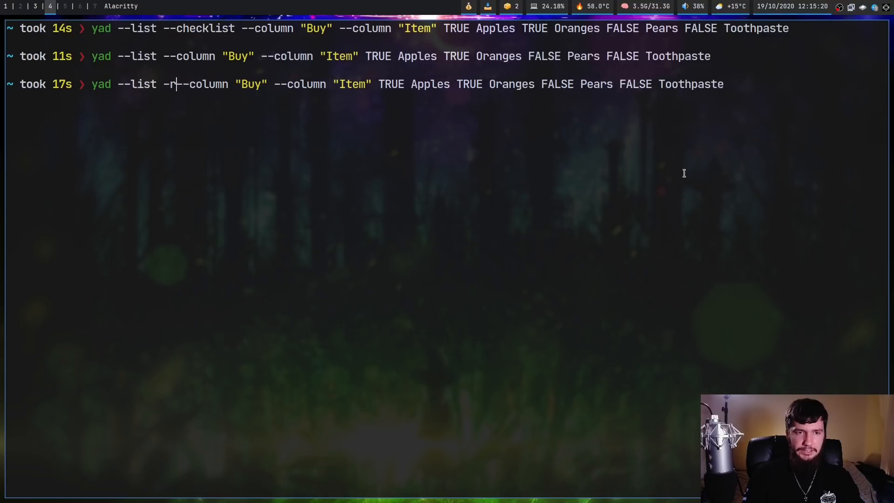
pyautogui.write('adio')
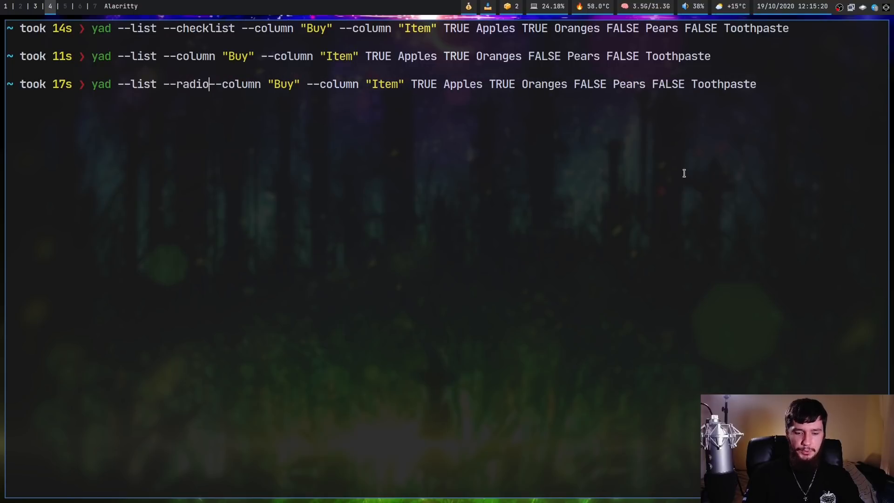
pyautogui.write('list')
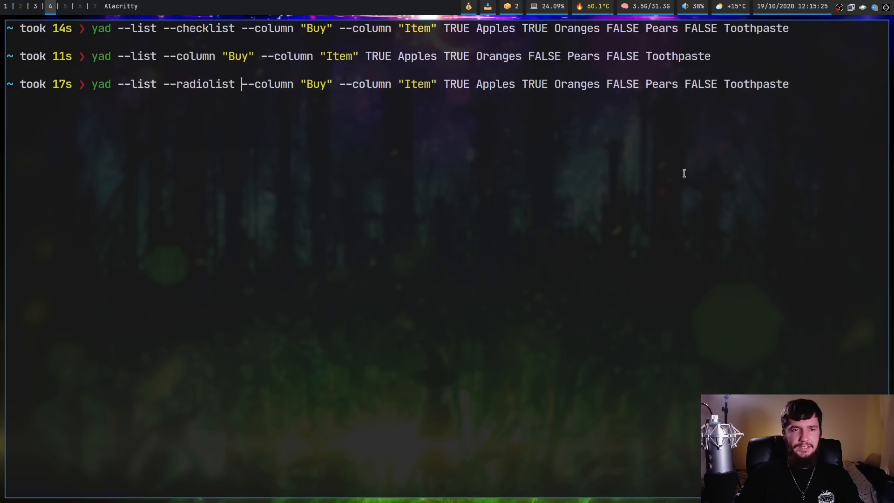
pyautogui.press('Return')
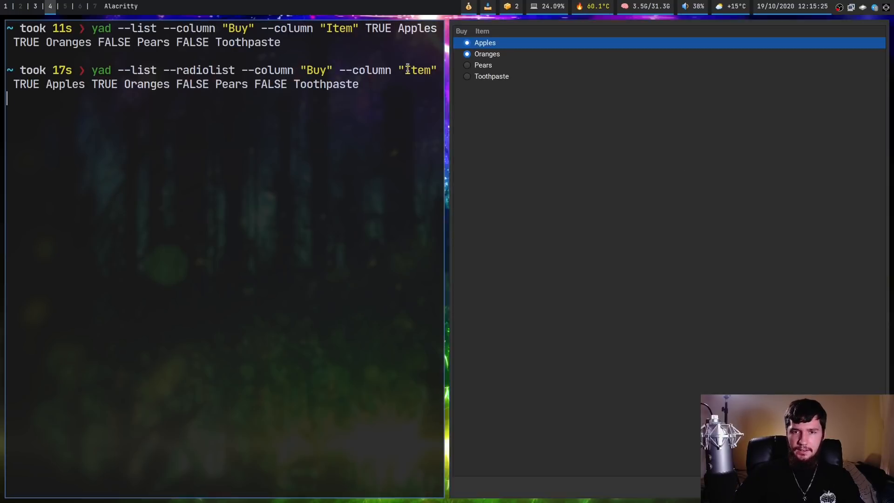
pyautogui.click(483, 65)
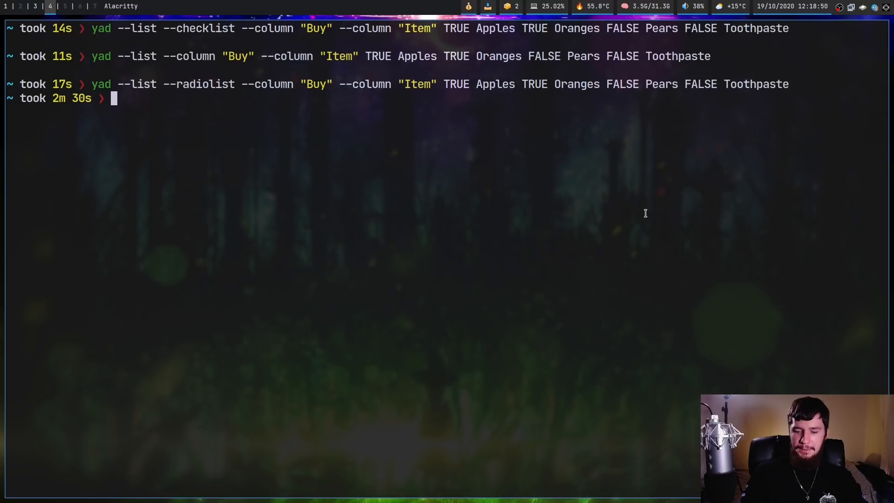
# List every png under $HOME in a 'Search Results' yad list, then pick one to close it
pyautogui.write('fd "png" $HOME | yad --list --title "Search Results" --text "Finding all png files" --column "Files" --close-on-unfocus')
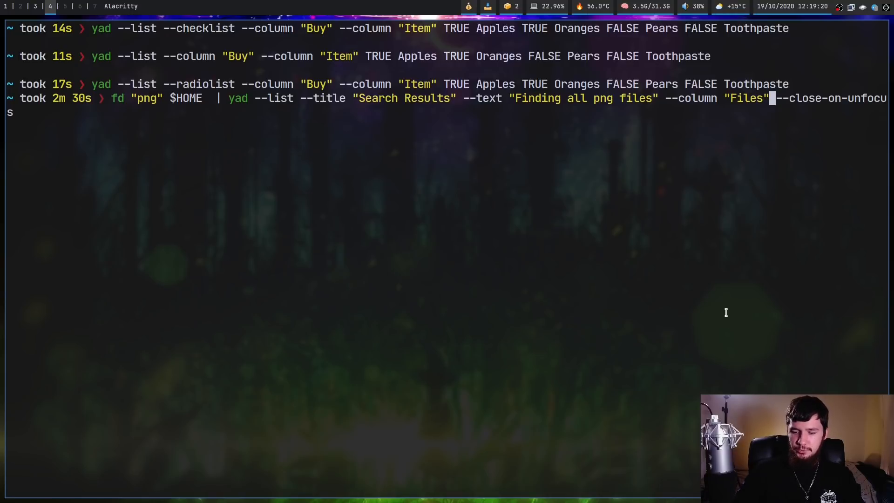
pyautogui.press('Return')
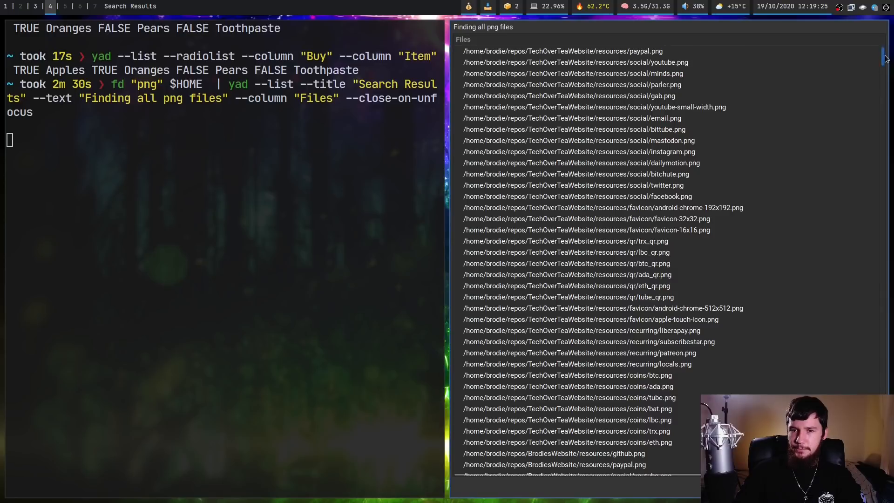
pyautogui.scroll(-3)
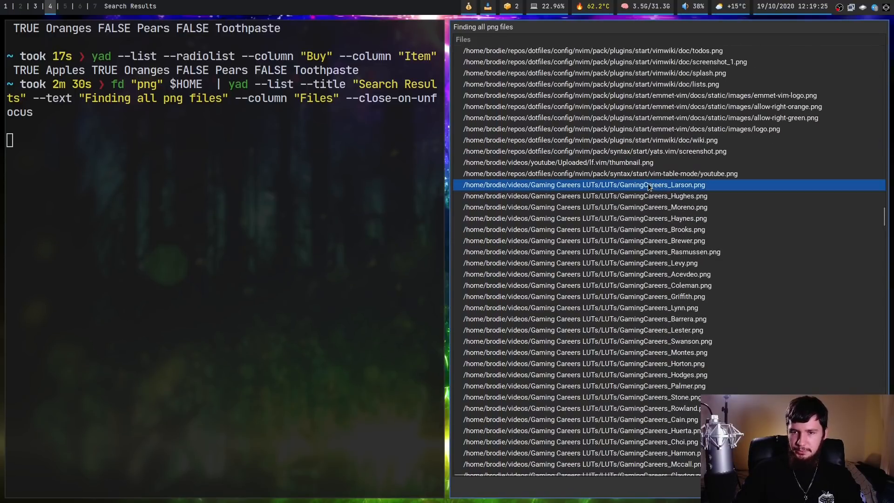
pyautogui.doubleClick(582, 184)
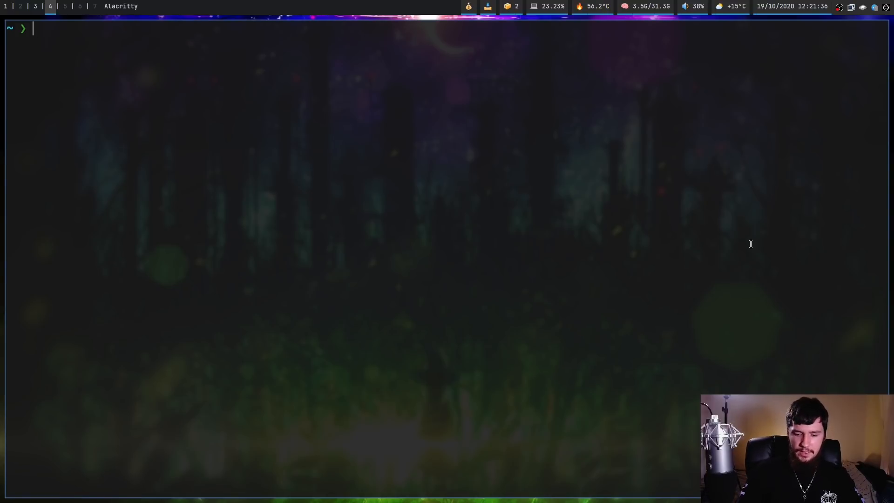
# Launch a 'System update' yad notification whose command runs sudo pacman -Syu in a terminal
pyautogui.write('yad --notification --text "System update" --command "$TERMINAL -e sudo pacman -Syu"')
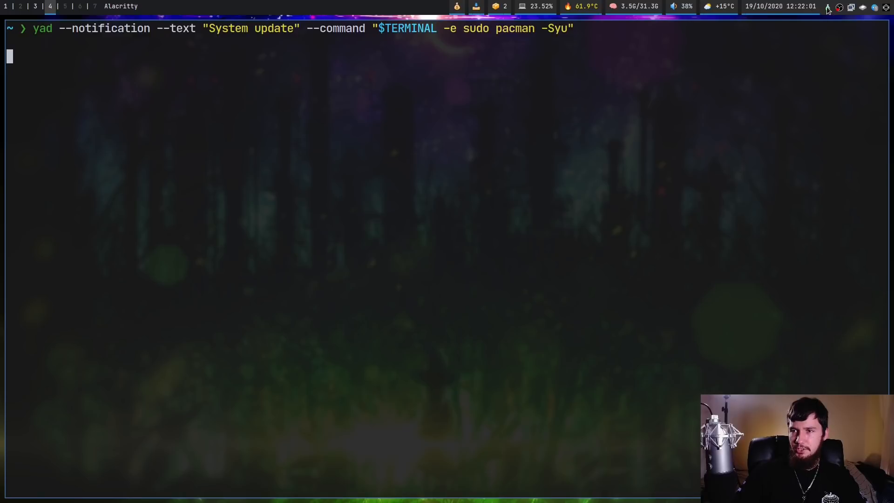
pyautogui.moveTo(828, 6)
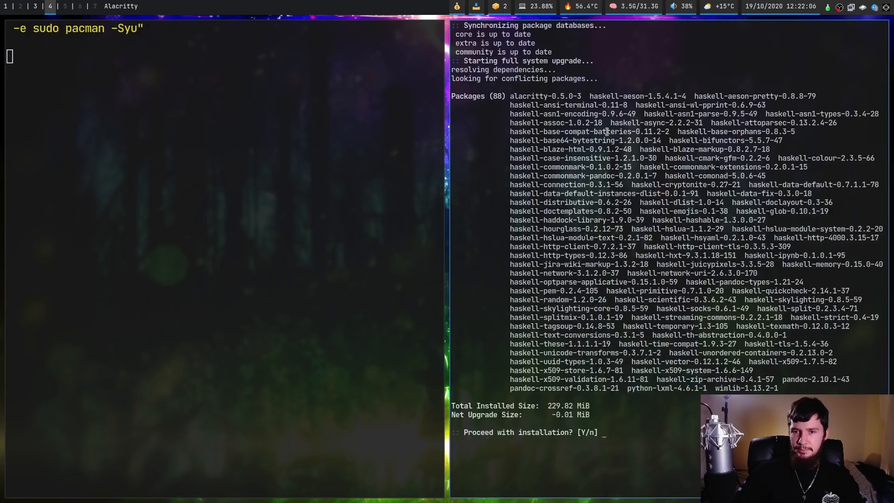
pyautogui.moveTo(762, 202)
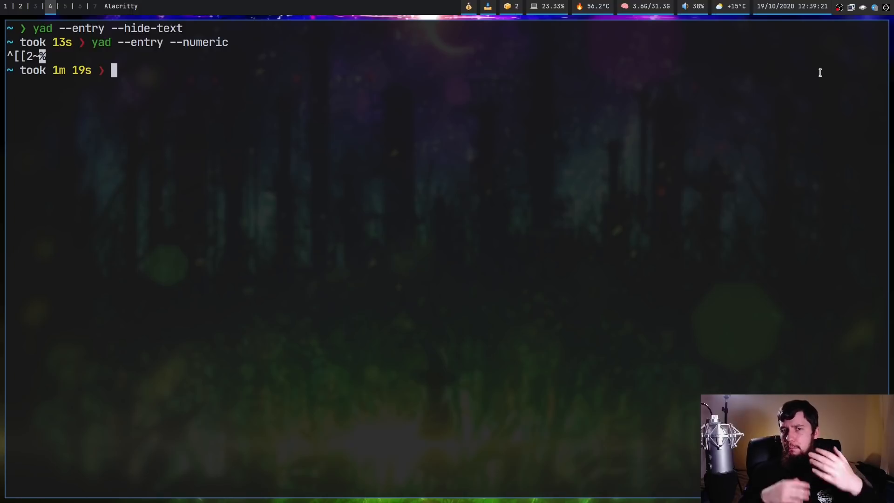
pyautogui.moveTo(774, 56)
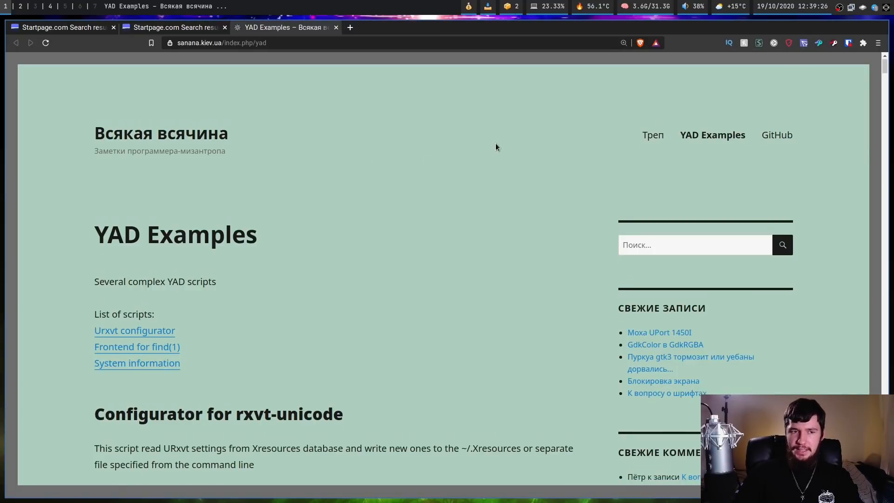
# Scroll through the URxvt configurator script and its Terminal settings screenshot
pyautogui.scroll(-3)
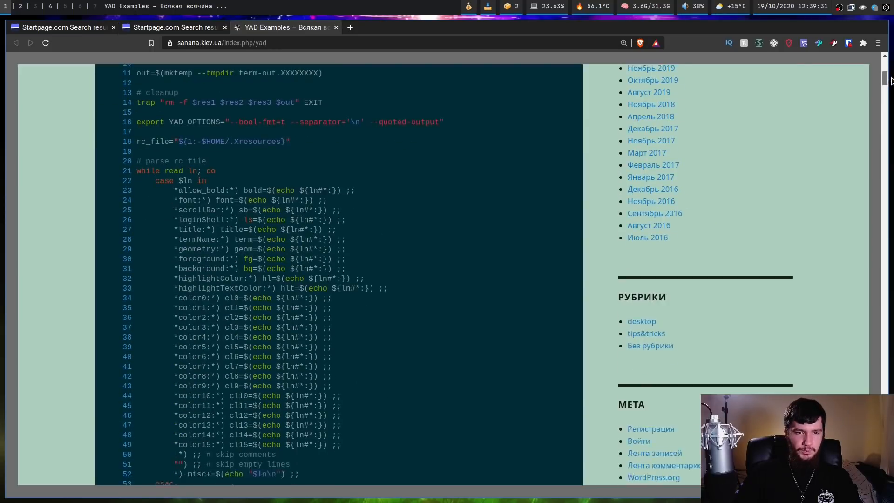
pyautogui.scroll(-3)
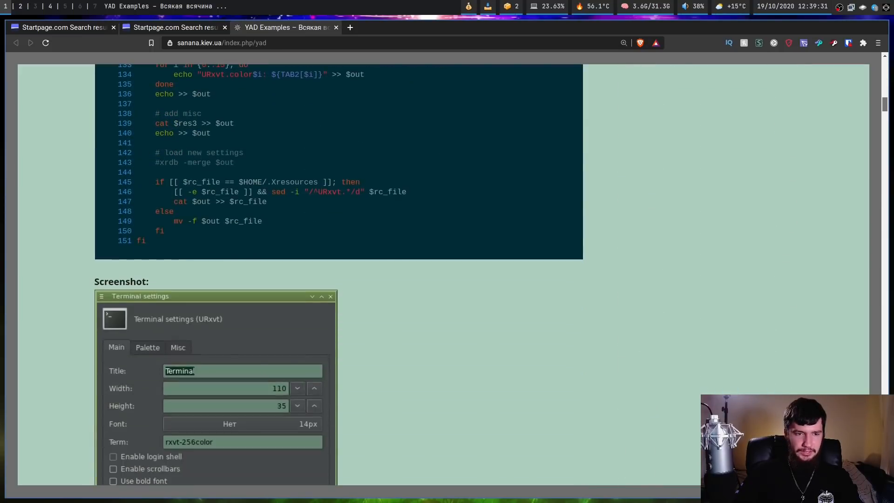
pyautogui.scroll(-3)
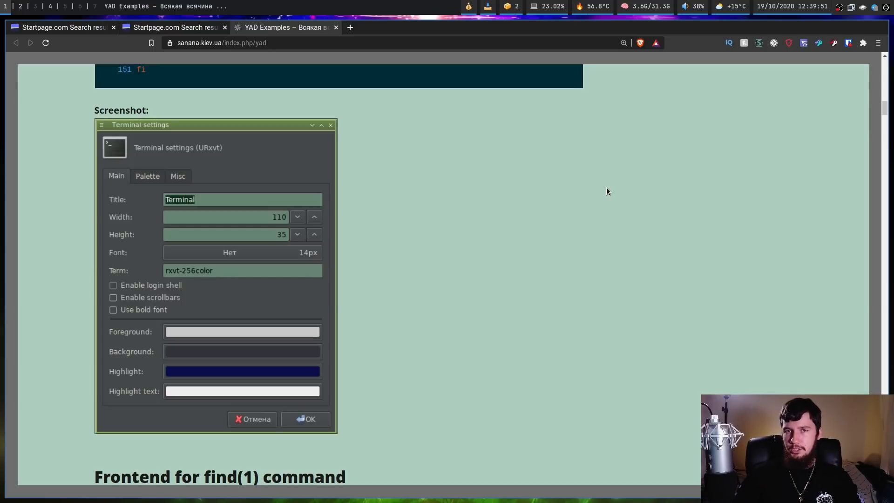
pyautogui.scroll(-3)
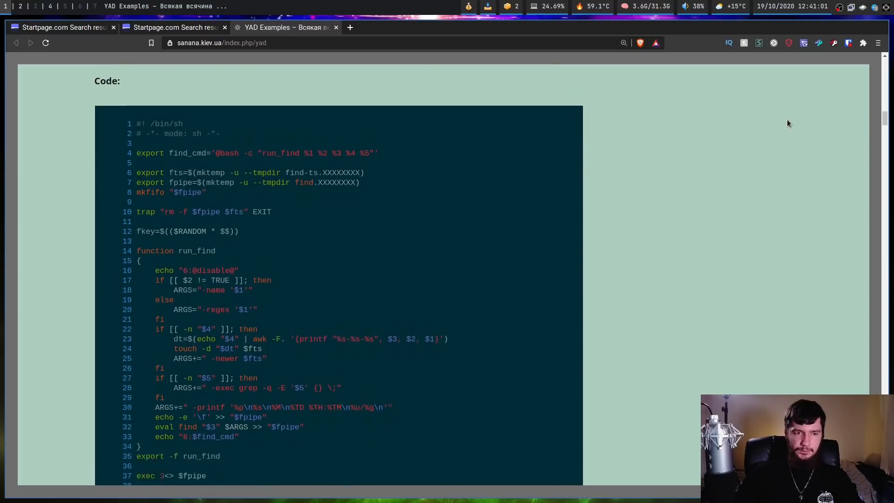
# Scroll past the find(1) frontend to the system information script and System info screenshot
pyautogui.scroll(-3)
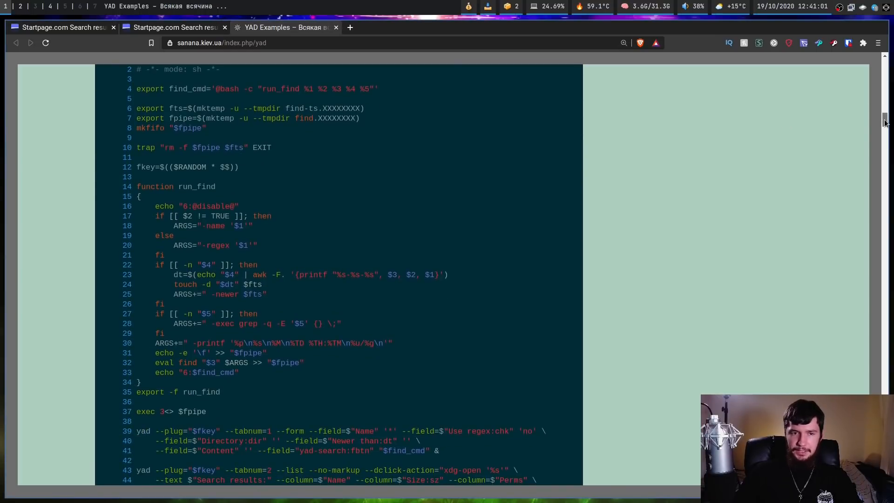
pyautogui.scroll(-3)
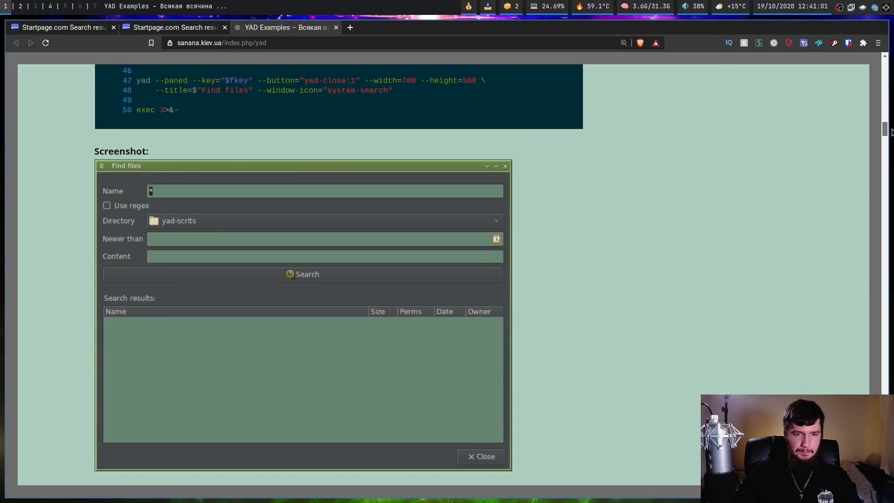
pyautogui.scroll(-3)
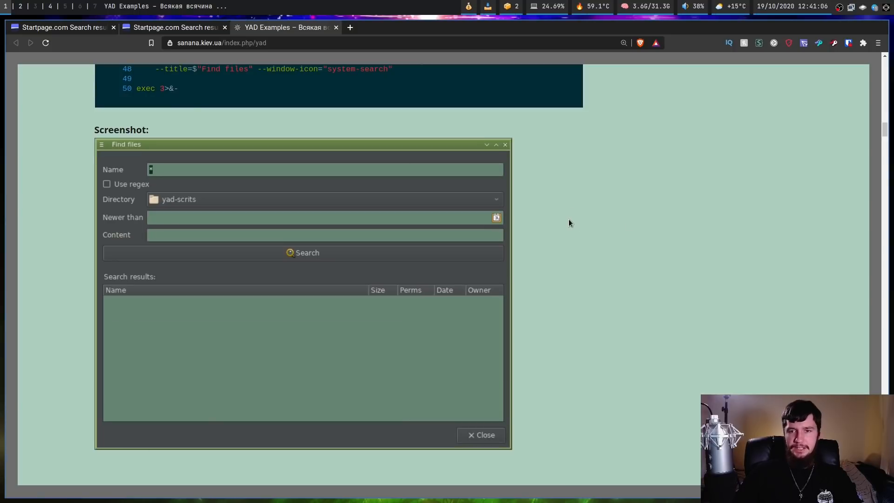
pyautogui.scroll(-3)
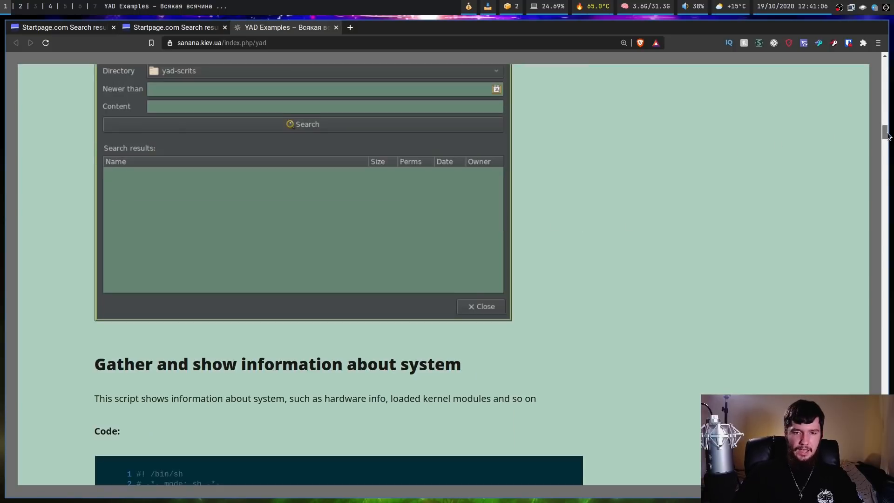
pyautogui.scroll(-3)
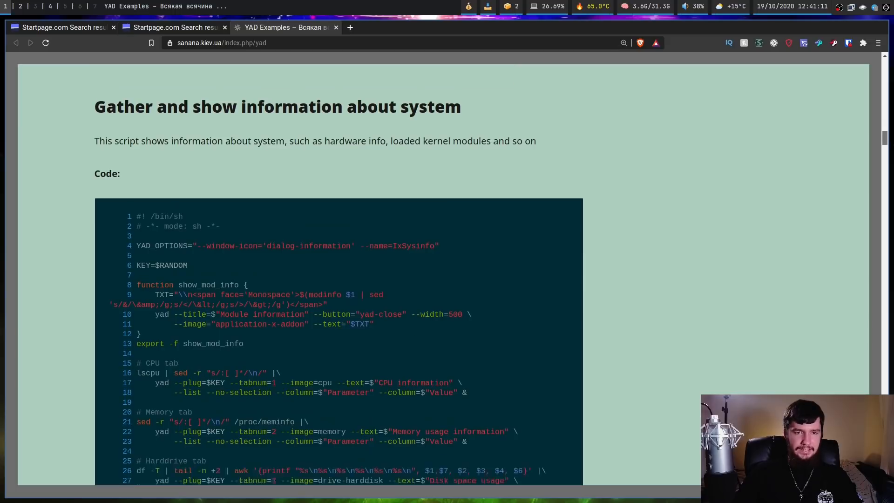
pyautogui.scroll(-3)
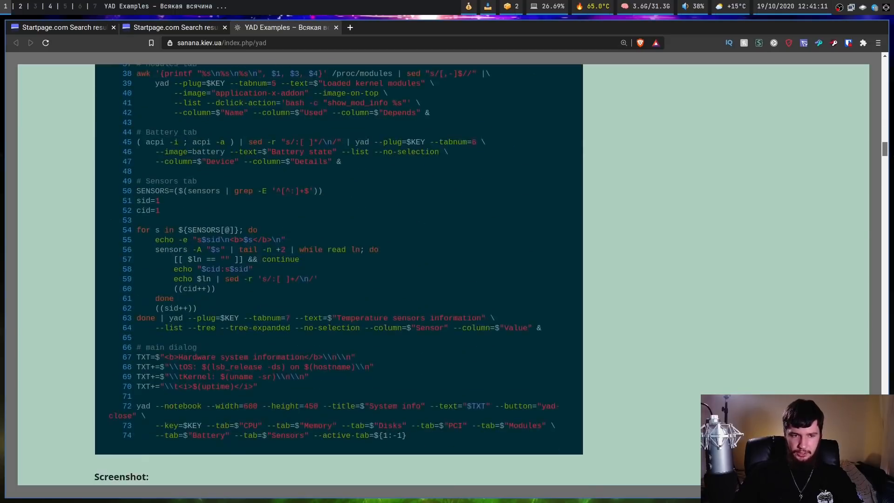
pyautogui.scroll(-3)
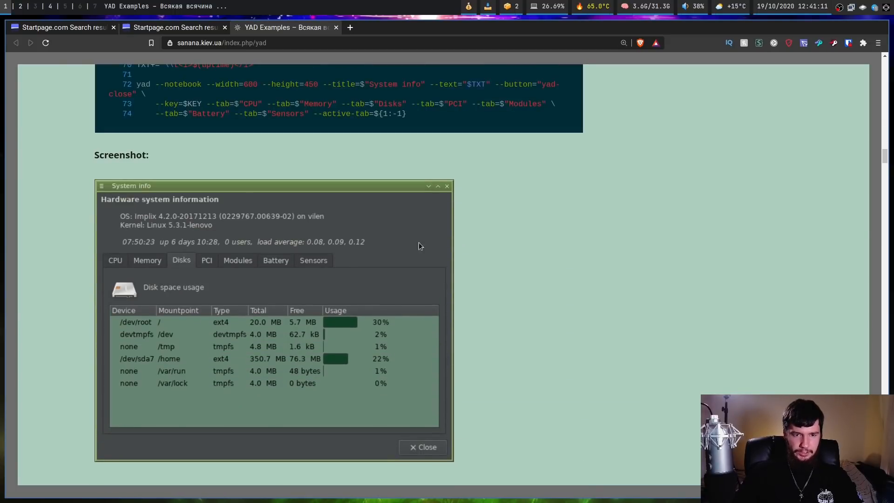
pyautogui.moveTo(448, 263)
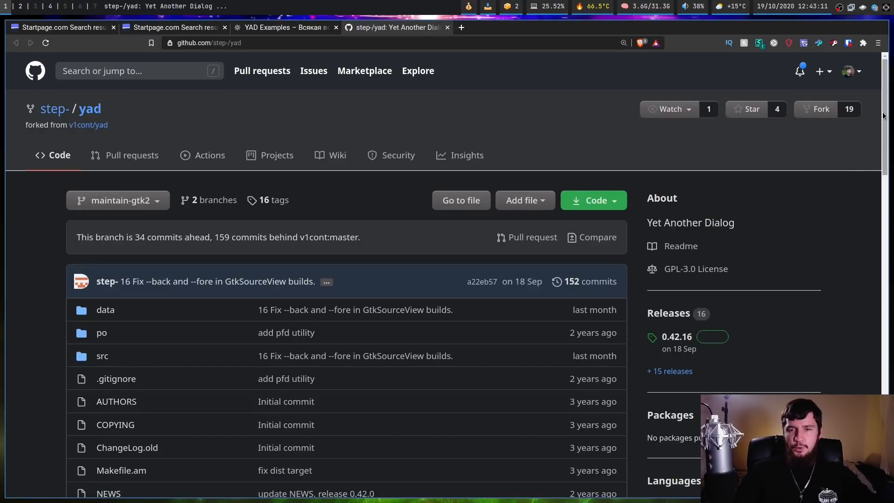
# Scroll the step-/yad repository page down to its GTK+ 2 Maintenance Branch README
pyautogui.scroll(-3)
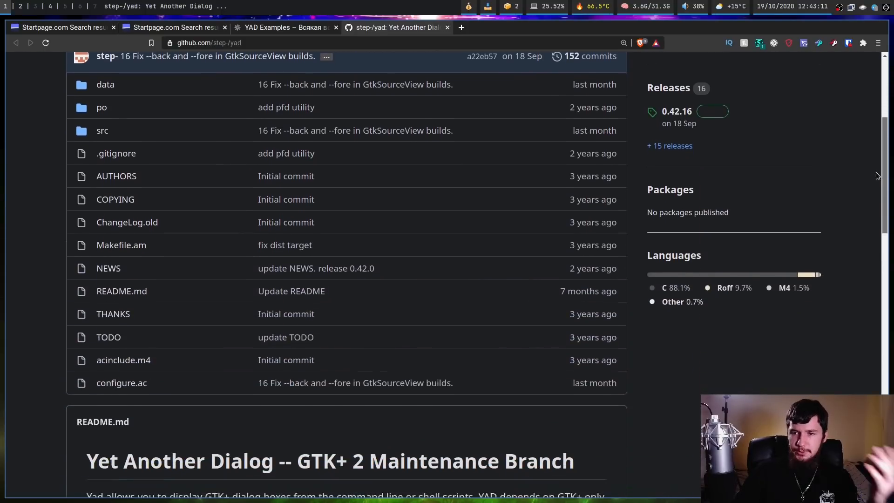
pyautogui.scroll(-3)
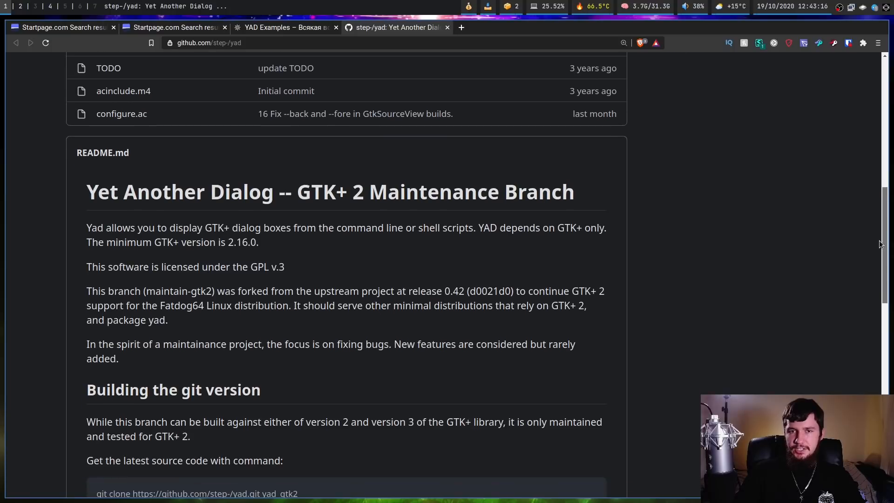
pyautogui.scroll(-3)
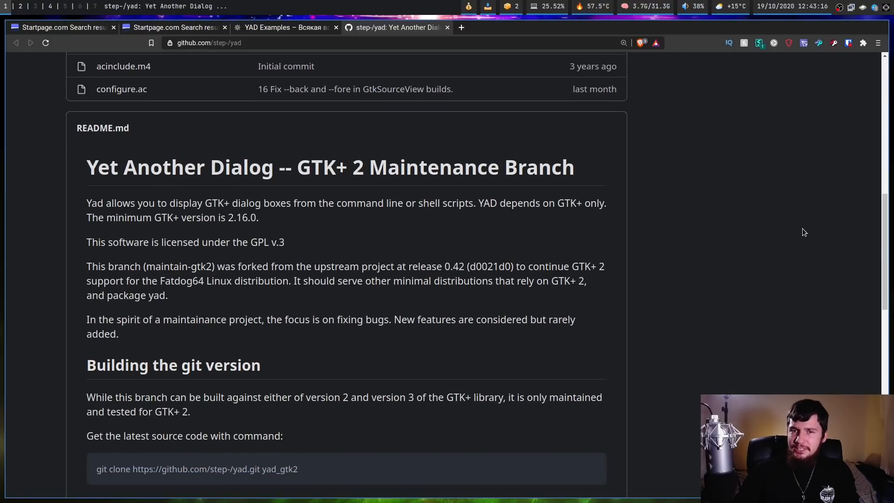